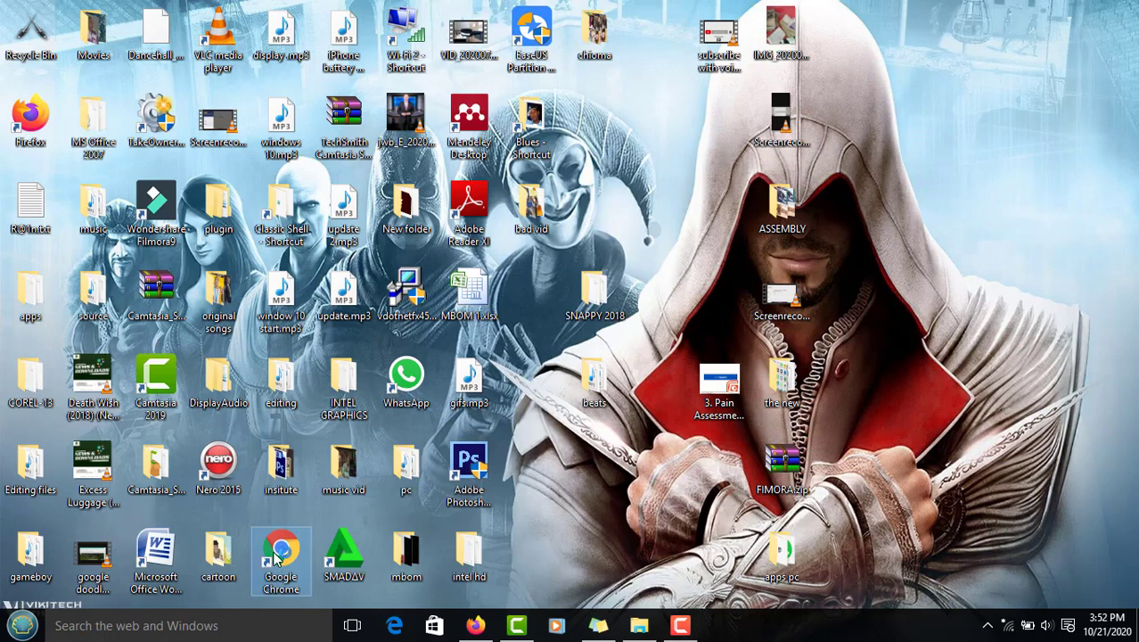
Launch Chrome from the desktop shortcut and dismiss the Hola Free VPN disabled notice
double_click(281, 553)
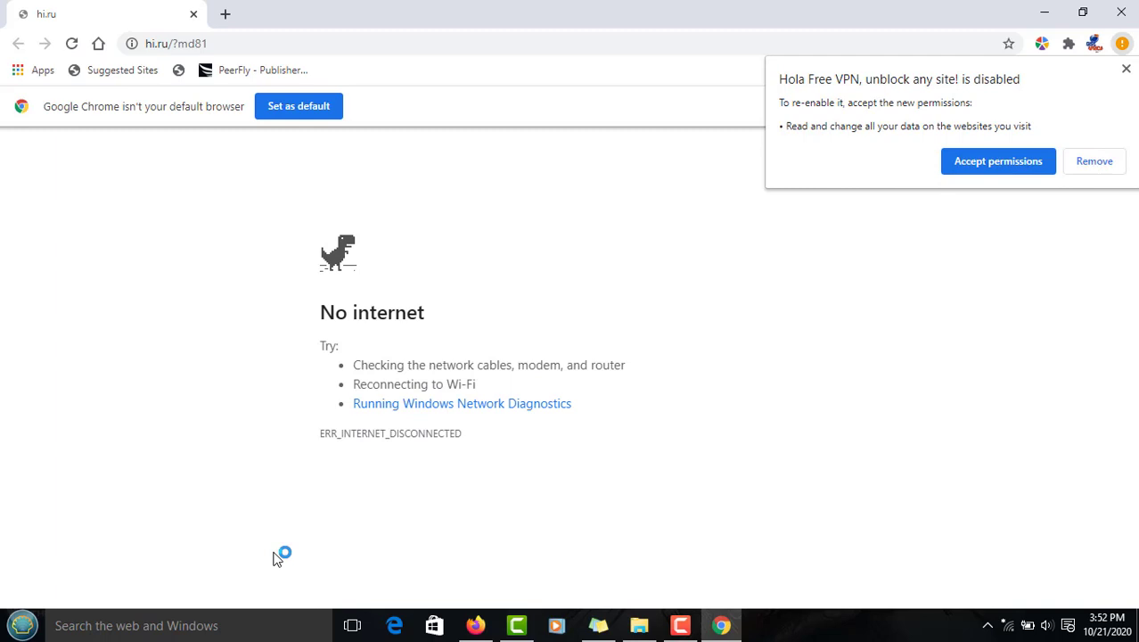
mouse_move(1057, 85)
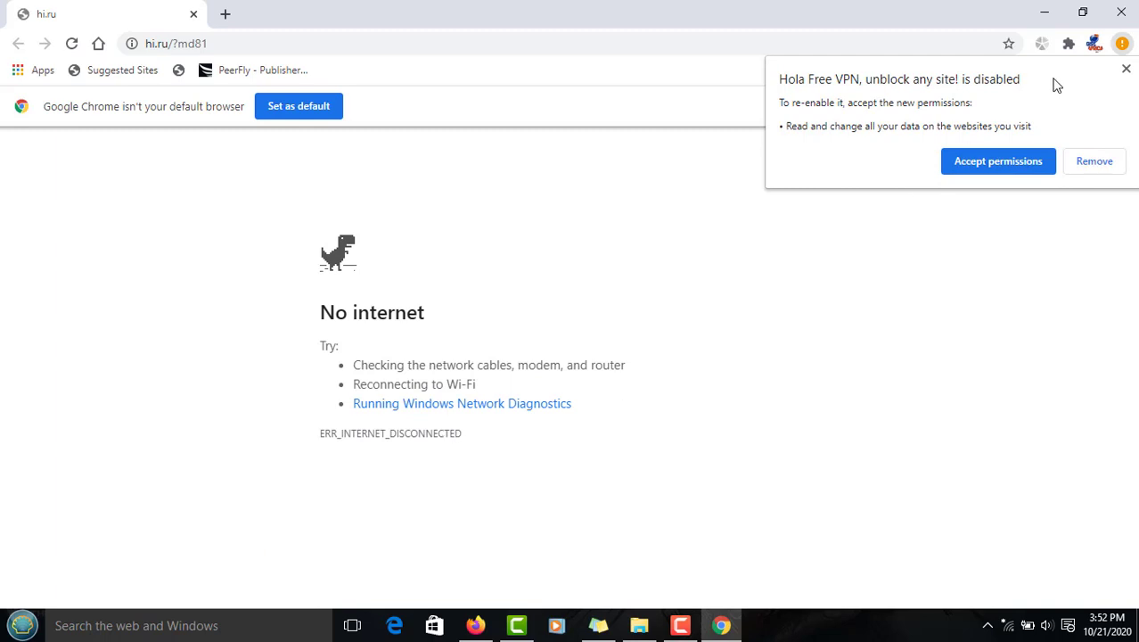
left_click(1127, 69)
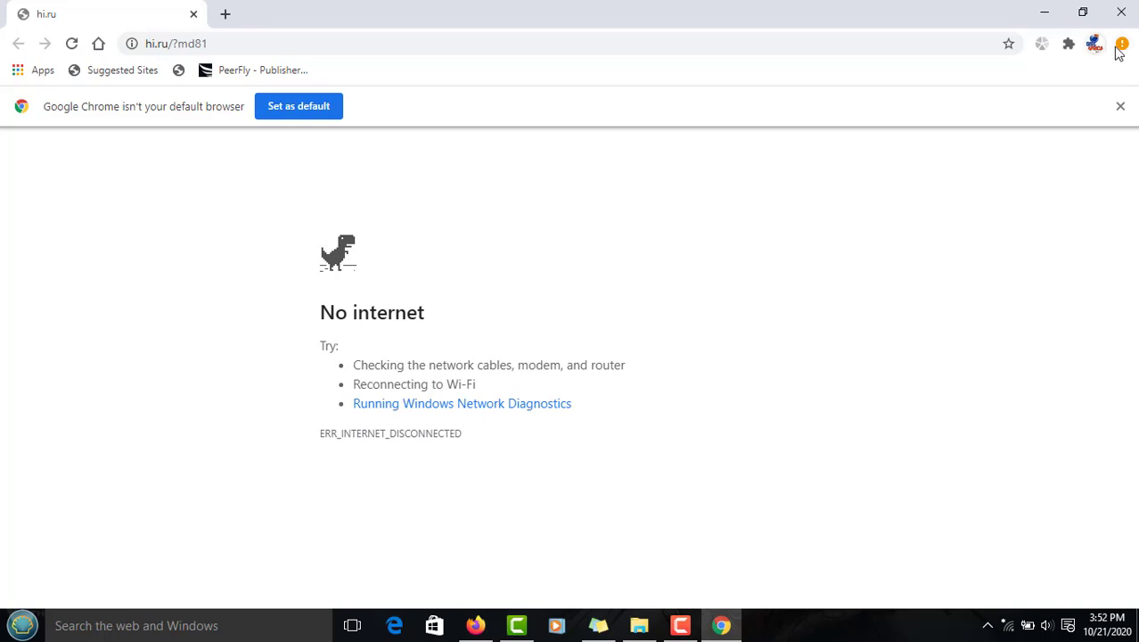
Open Chrome Settings from the three-dot menu and go to Privacy and security
left_click(1121, 42)
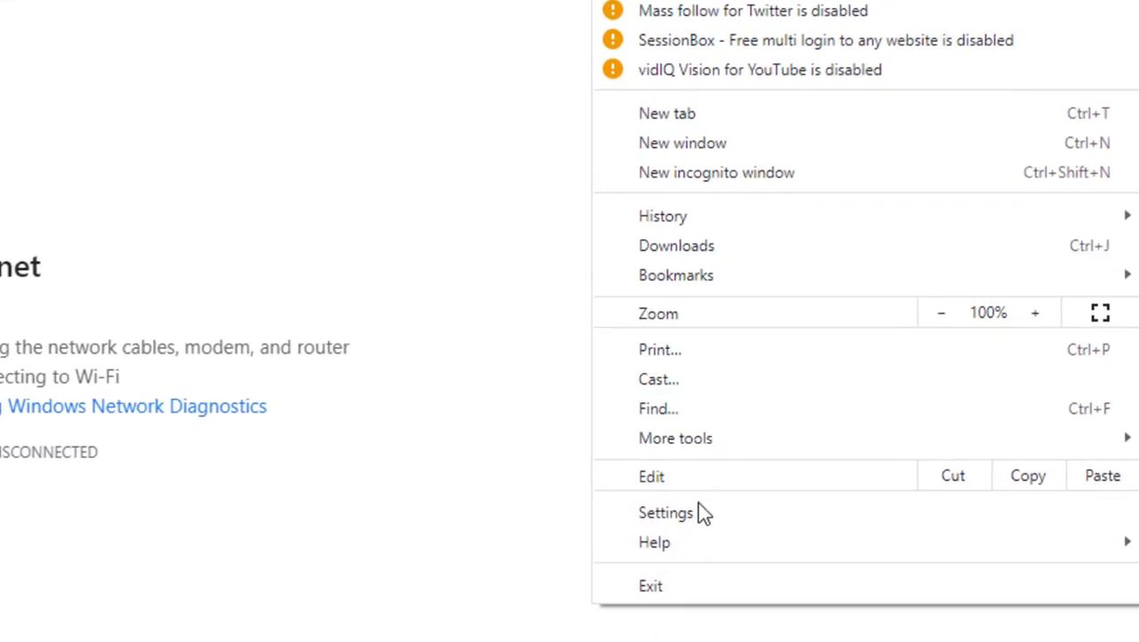
left_click(666, 513)
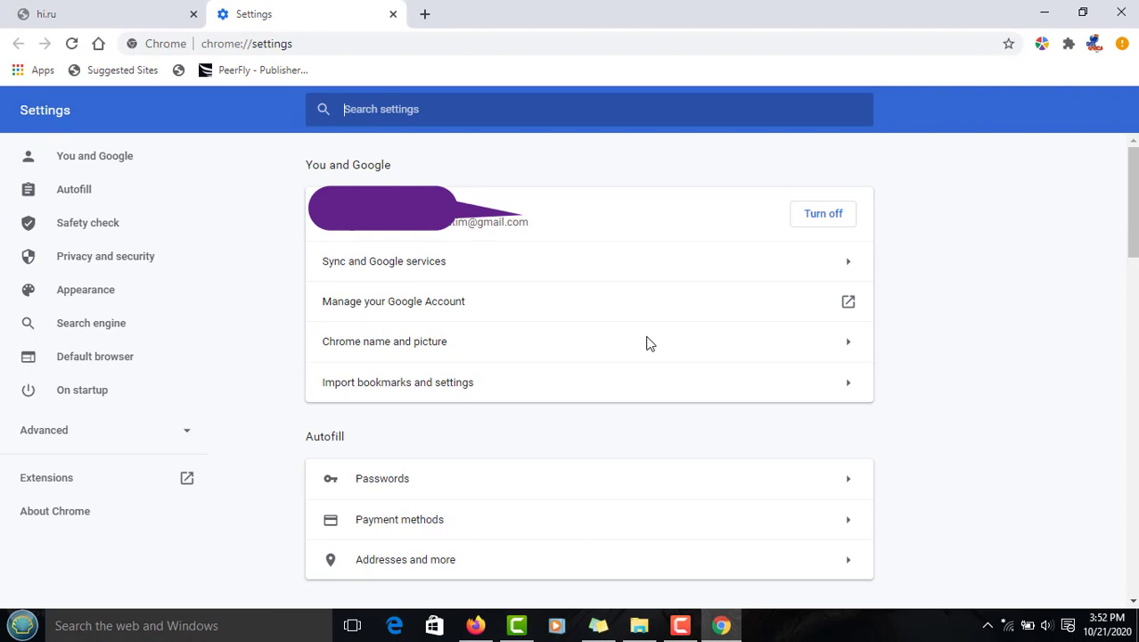
mouse_move(105, 255)
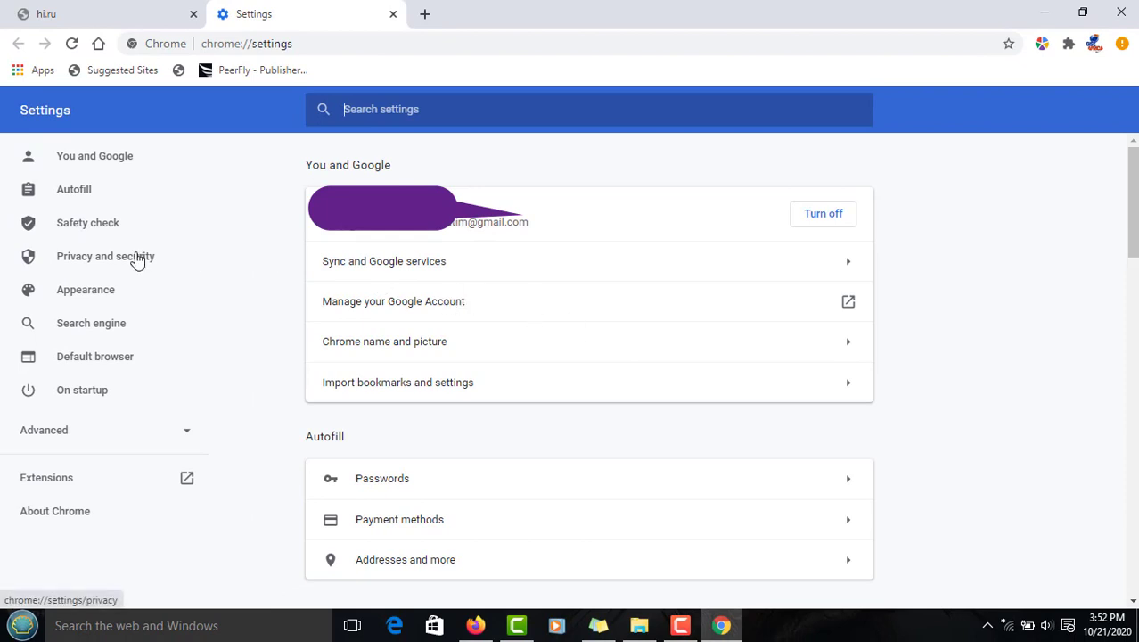
left_click(106, 256)
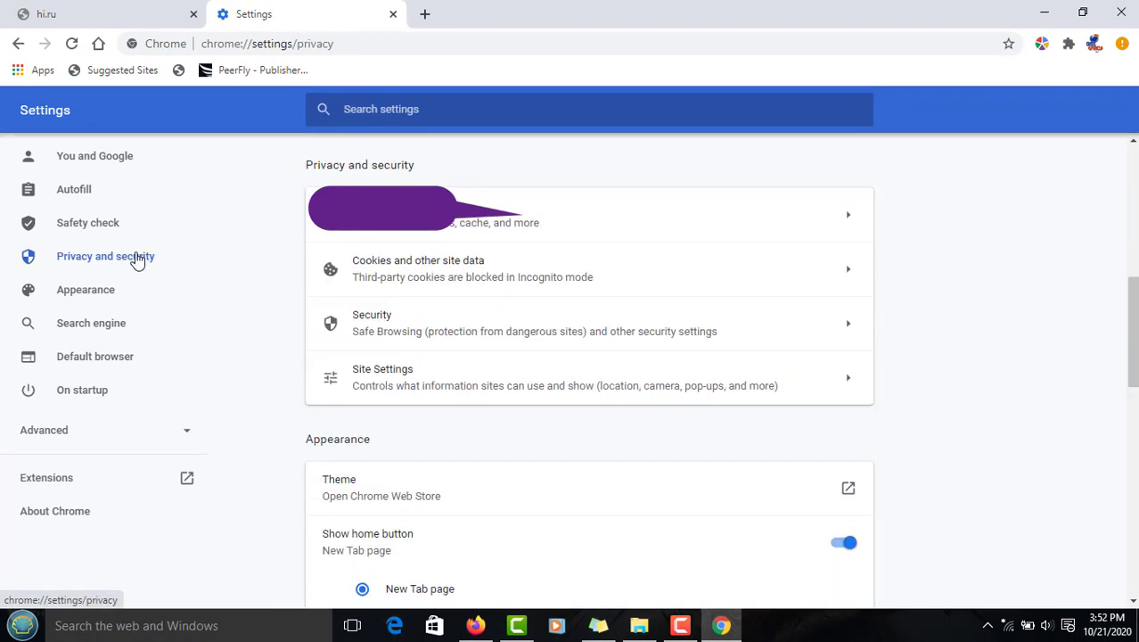
mouse_move(835, 301)
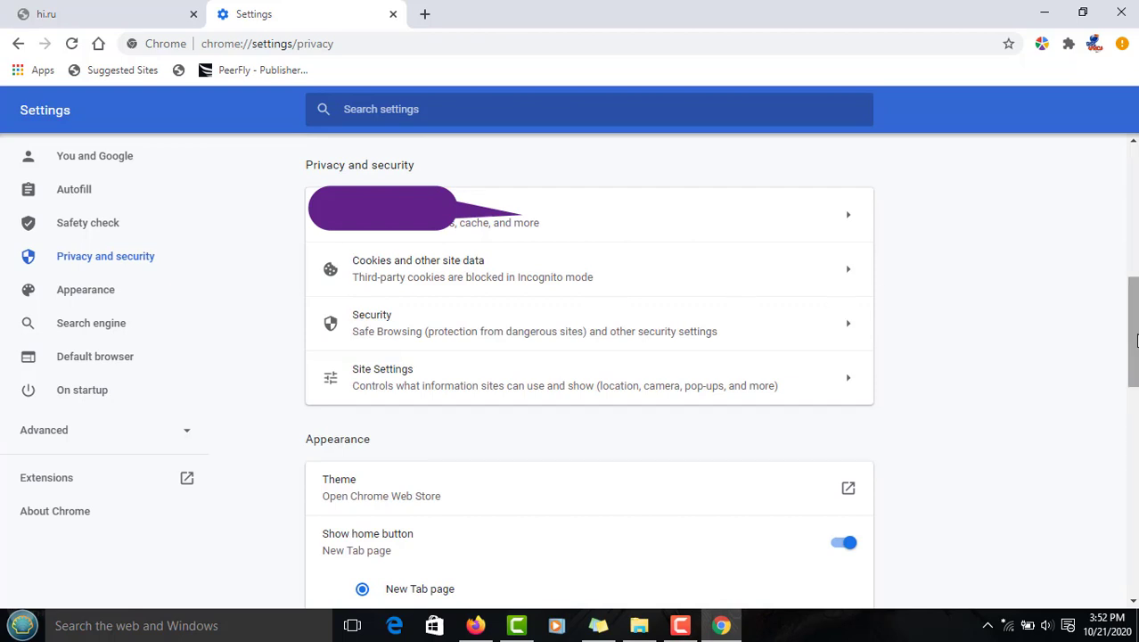
mouse_move(437, 335)
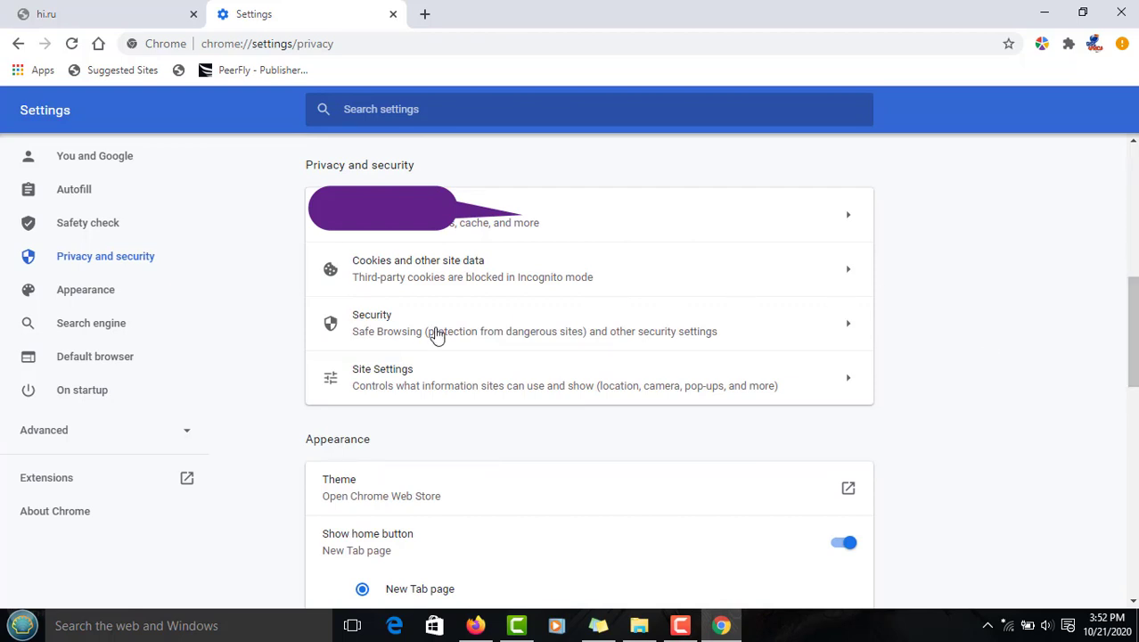
On the Security page, change Safe Browsing from Standard to Enhanced protection
left_click(589, 322)
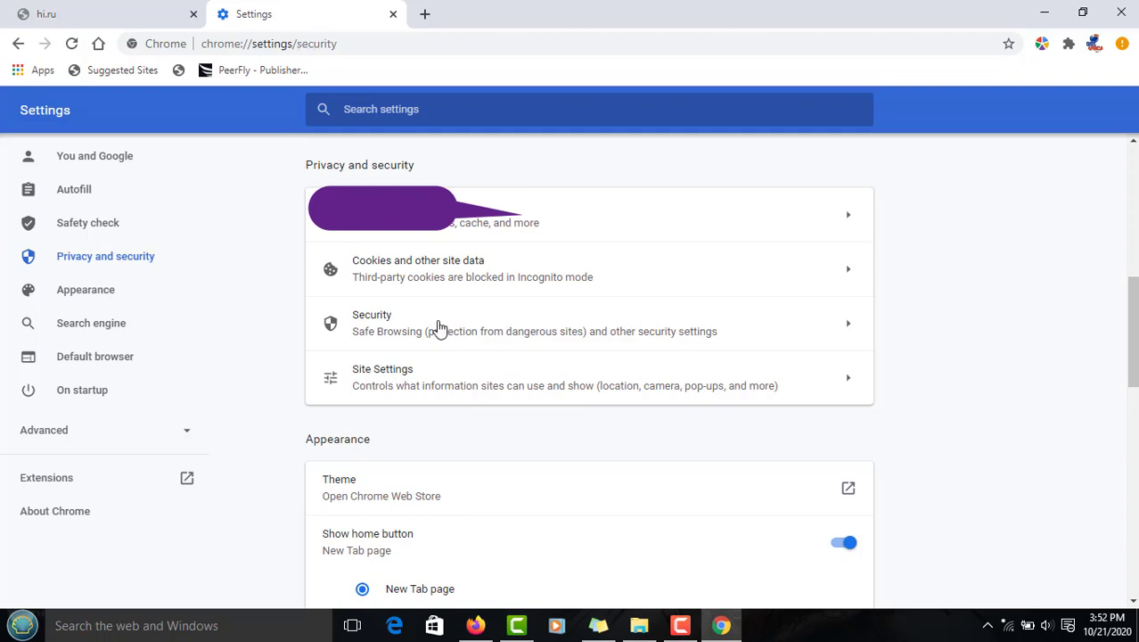
left_click(588, 323)
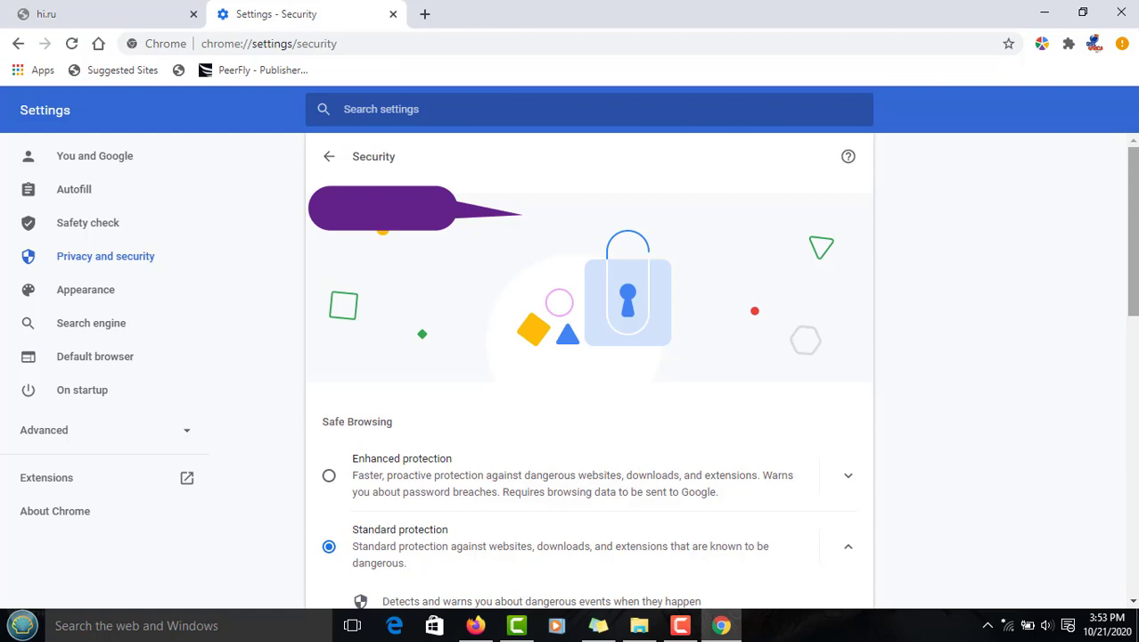
scroll("down", 3)
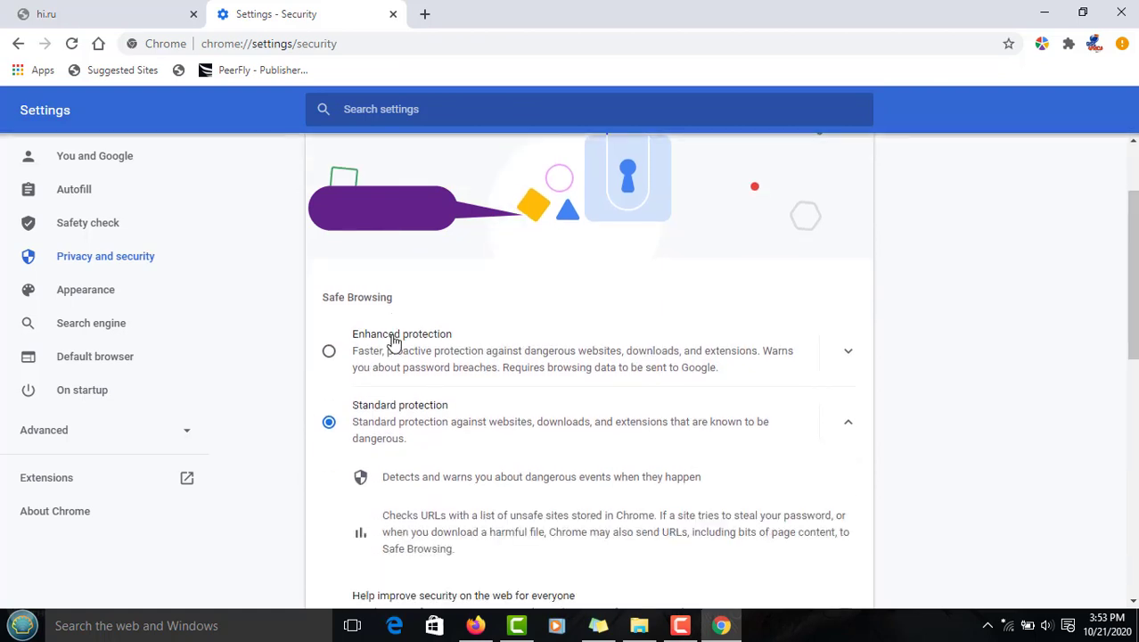
mouse_move(322, 361)
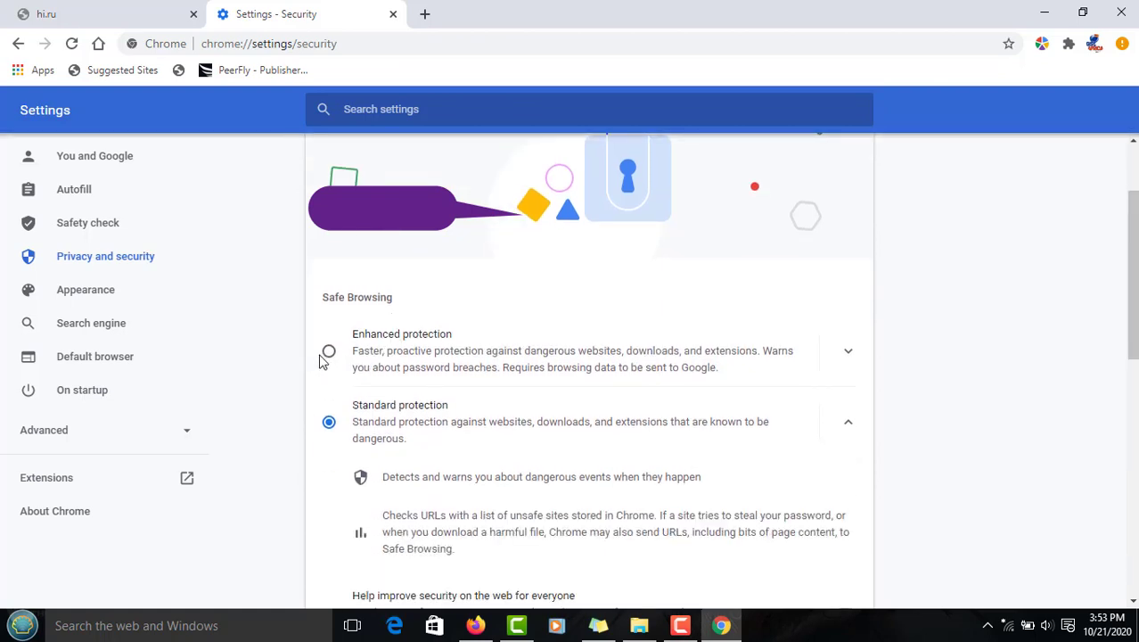
left_click(329, 350)
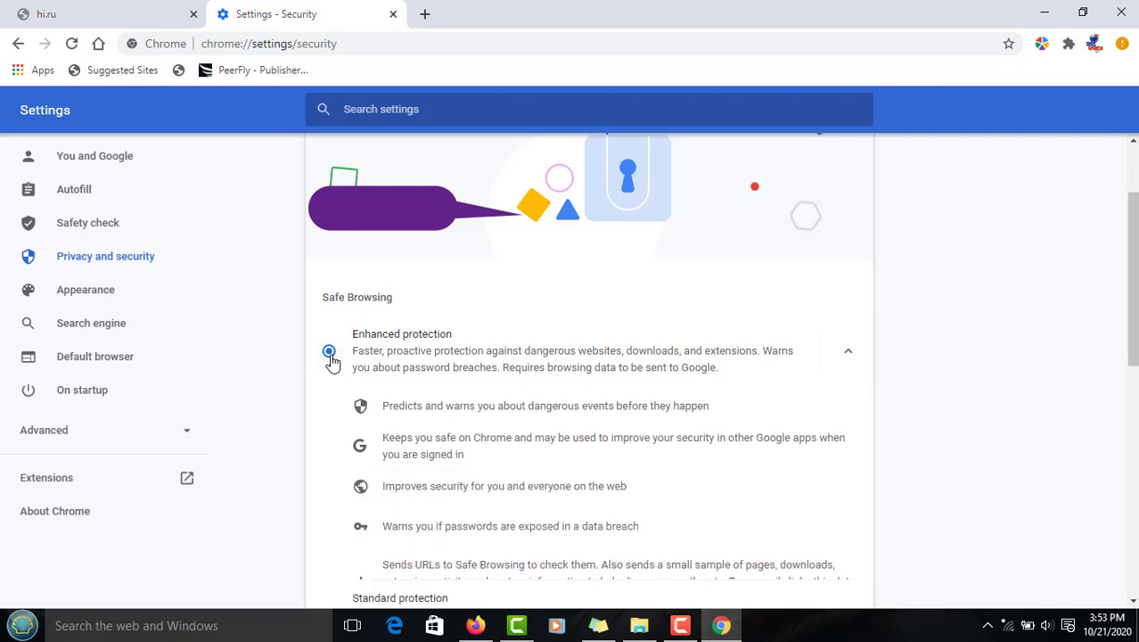
left_click(329, 351)
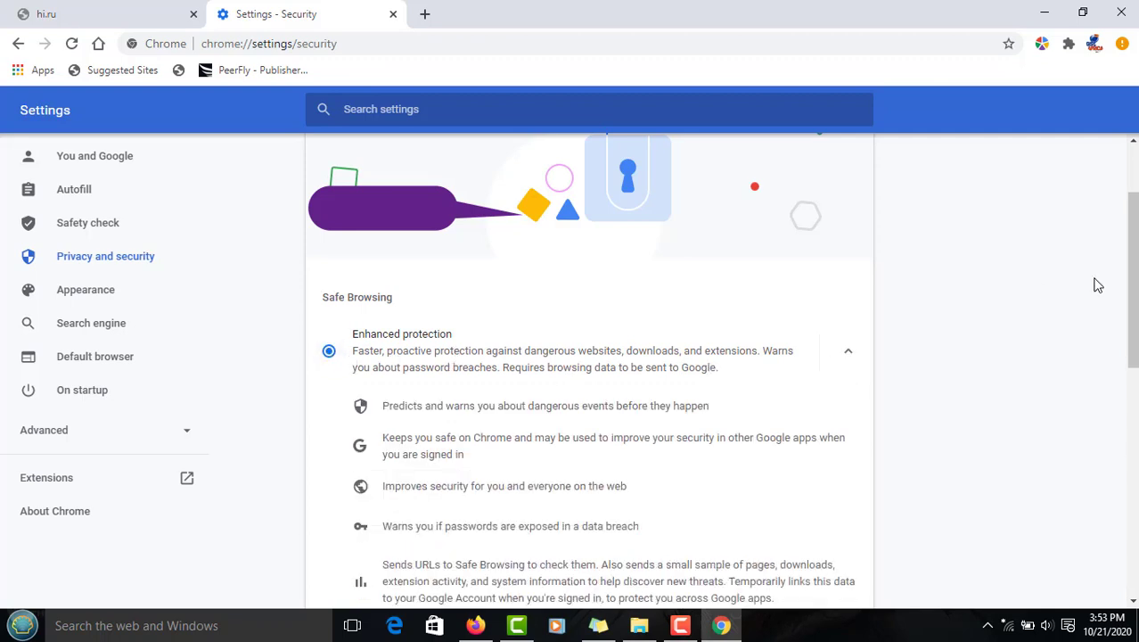
scroll("down", 3)
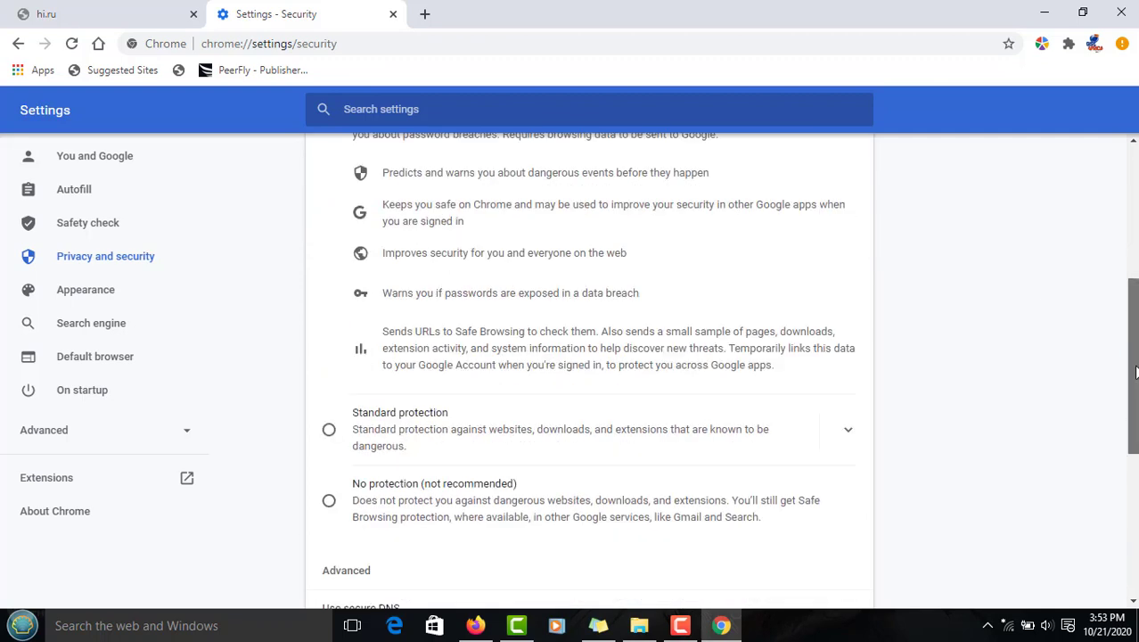
scroll("down", 3)
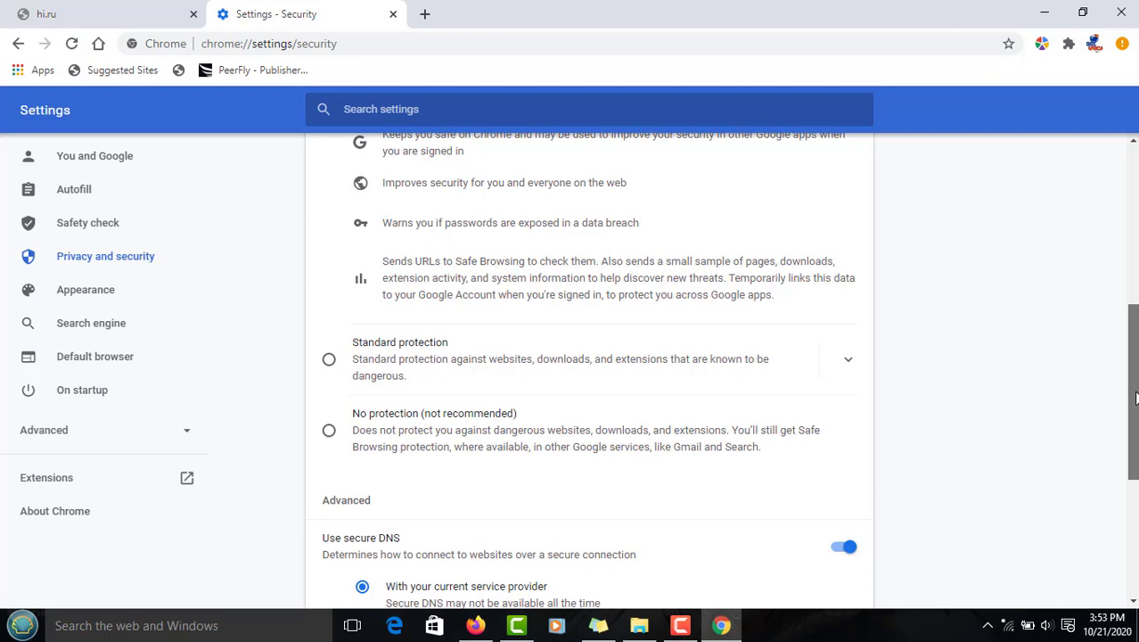
mouse_move(598, 456)
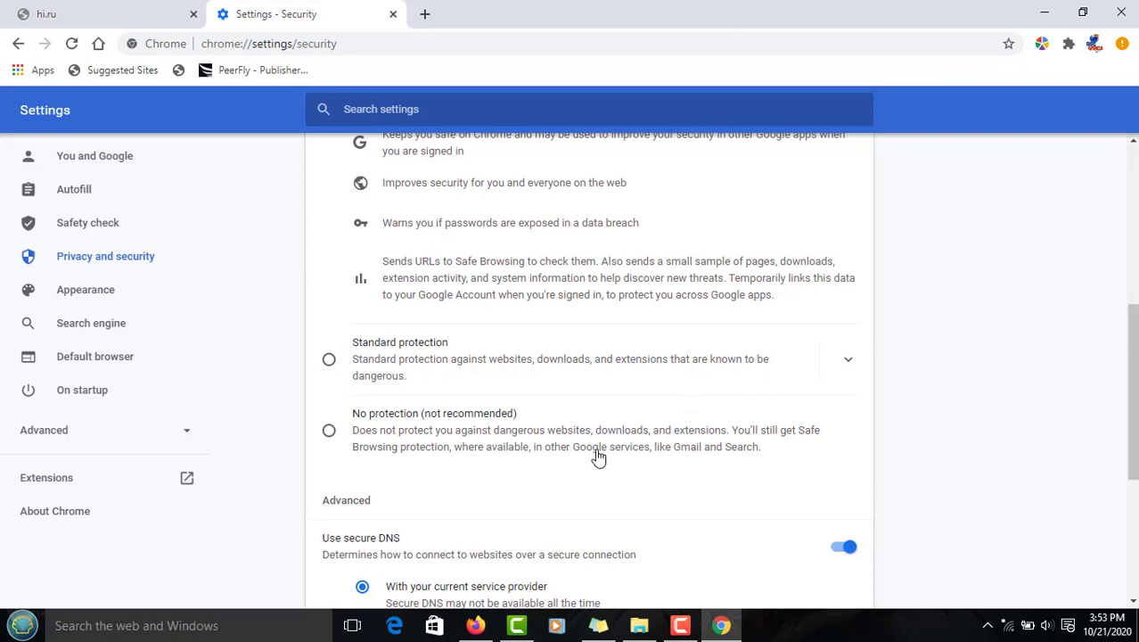
mouse_move(679, 446)
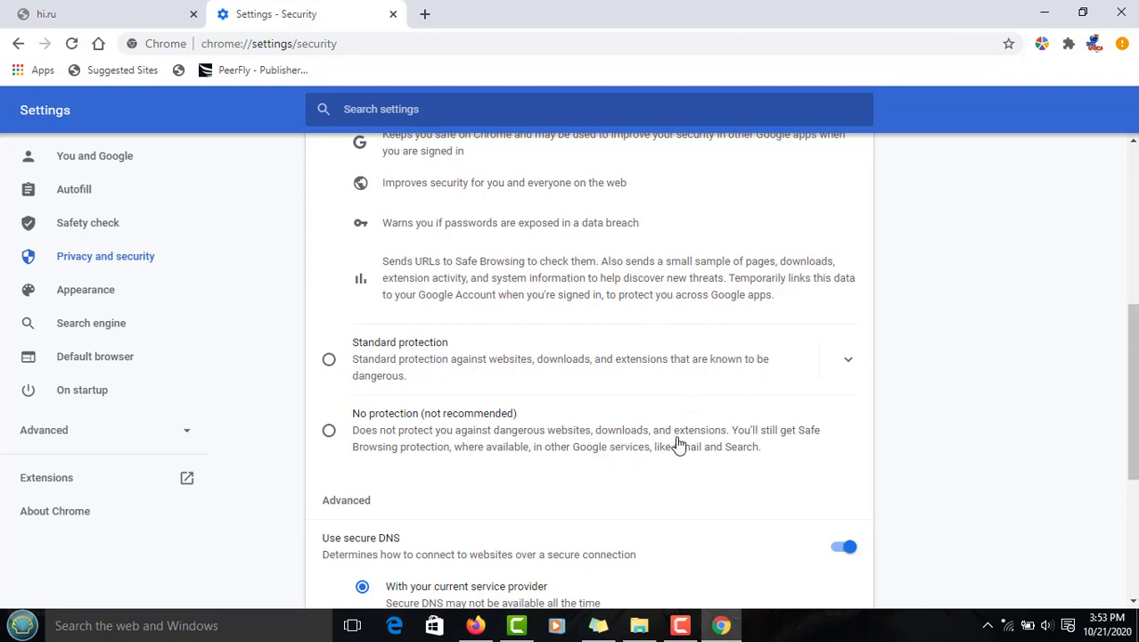
mouse_move(502, 422)
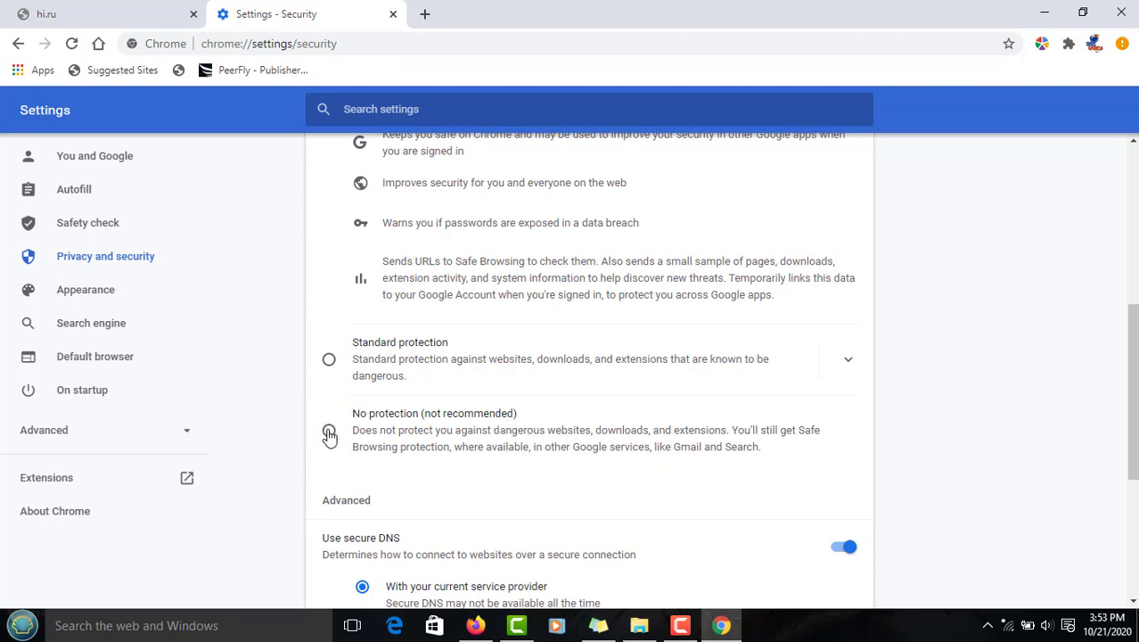
mouse_move(330, 375)
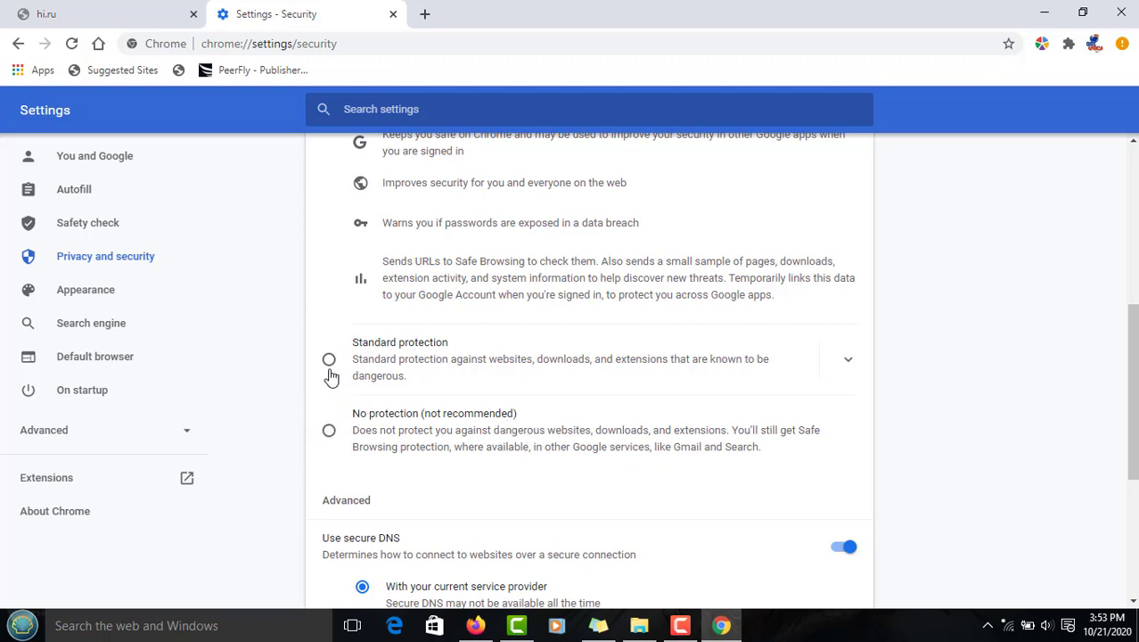
mouse_move(329, 359)
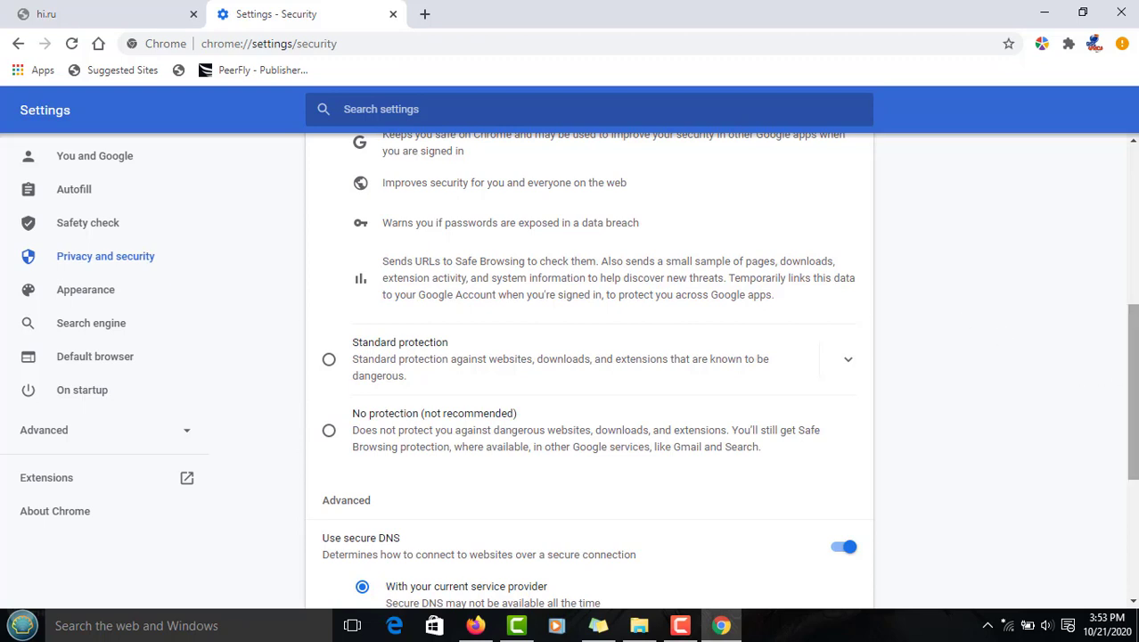
scroll("up", 3)
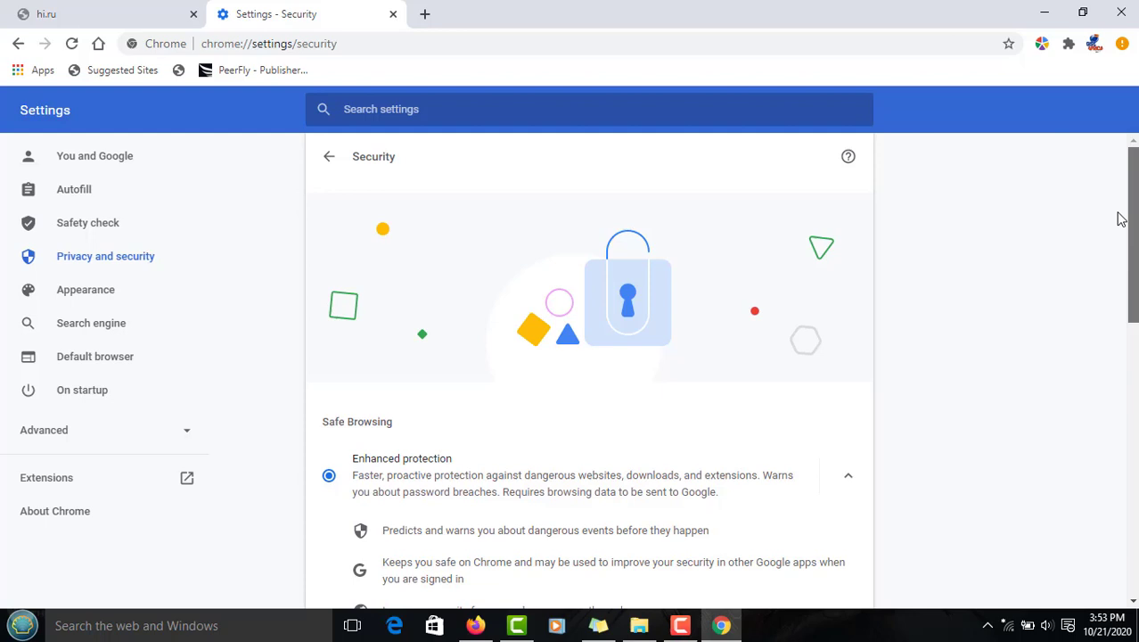
mouse_move(422, 447)
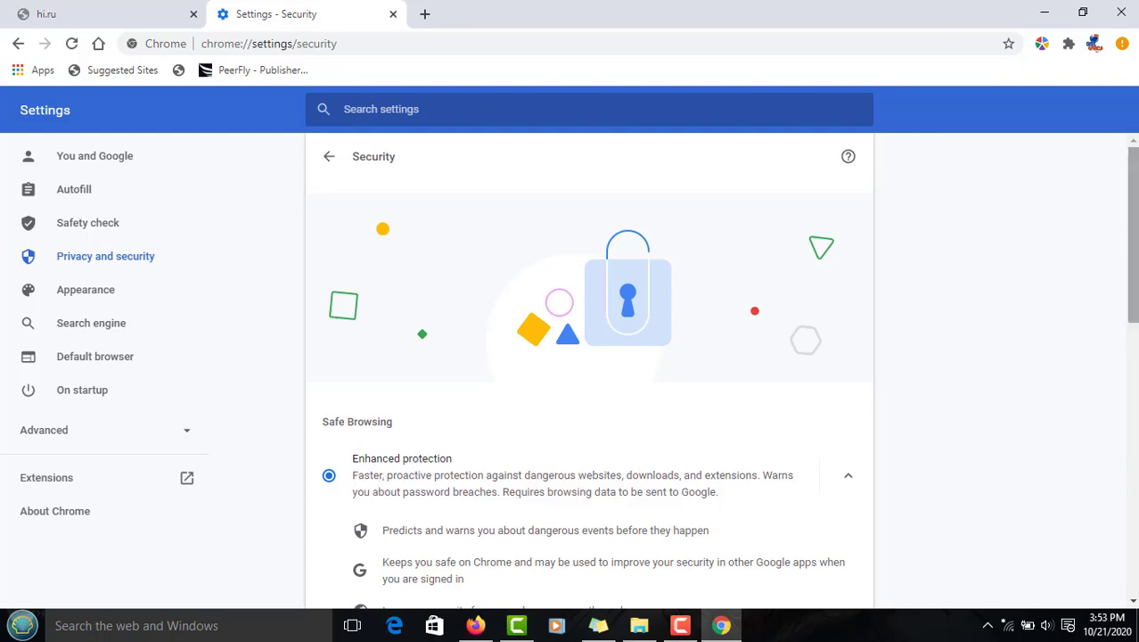
scroll("down", 3)
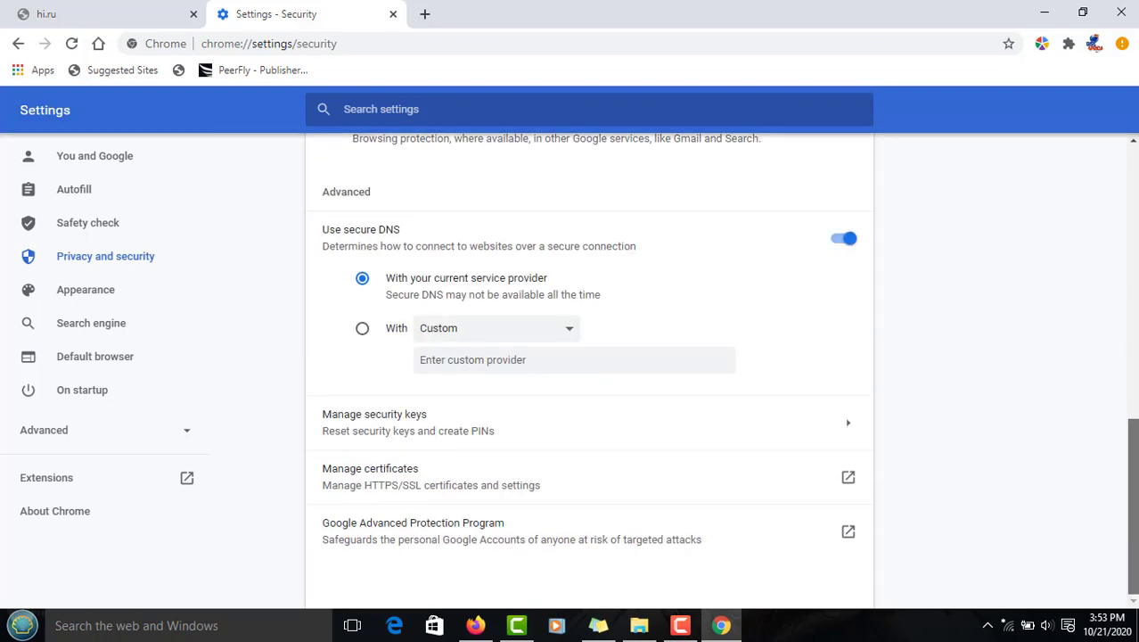
scroll("up", 3)
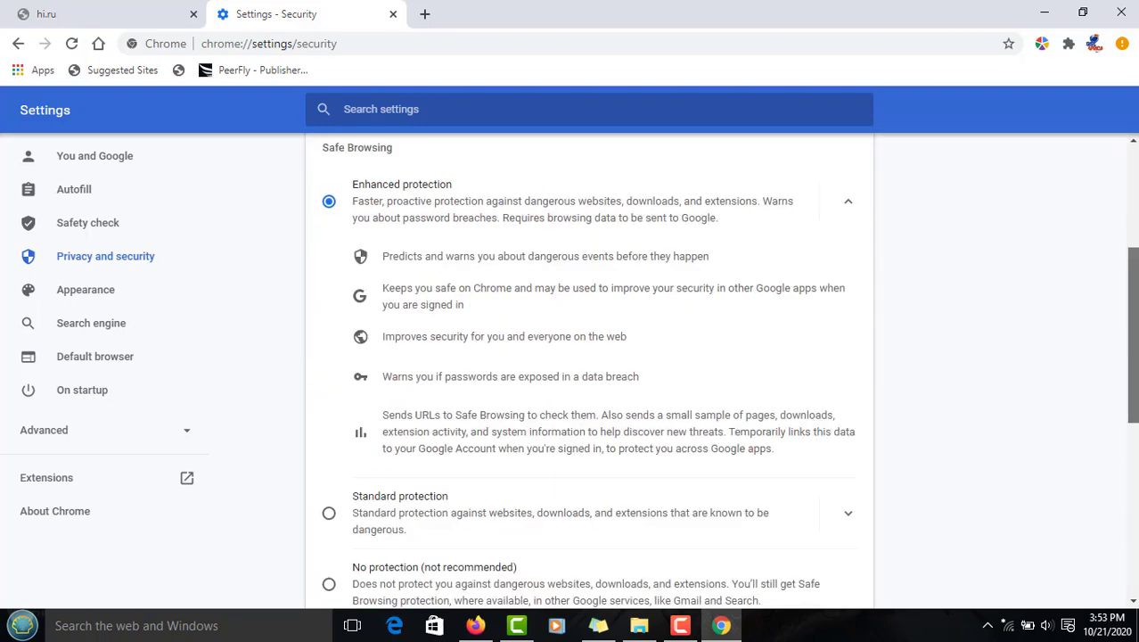
scroll("up", 3)
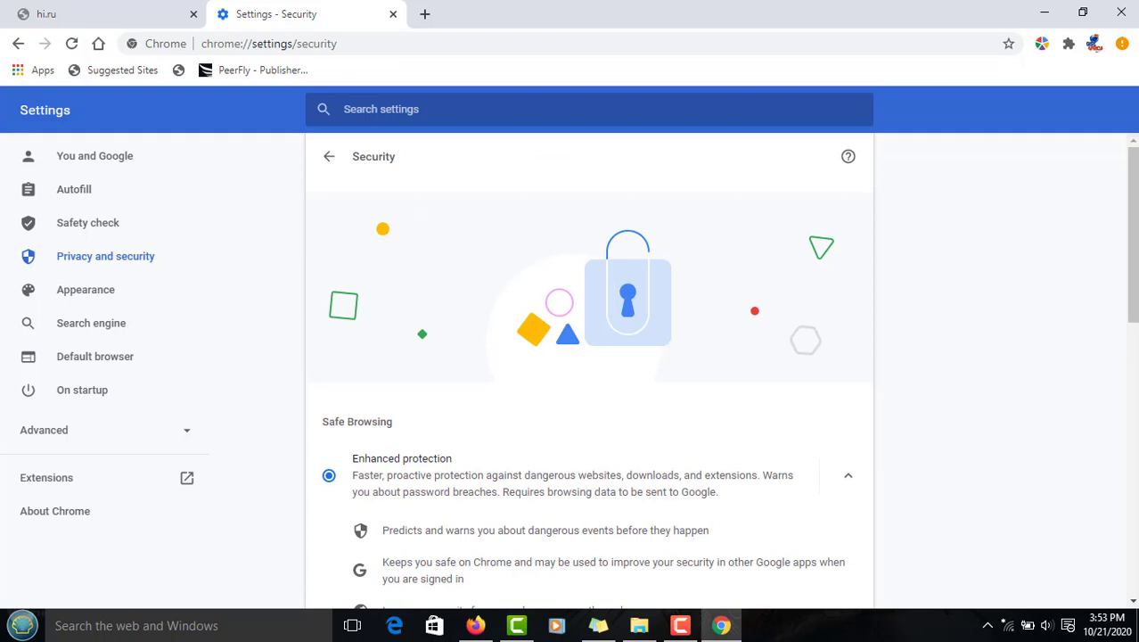
mouse_move(1122, 43)
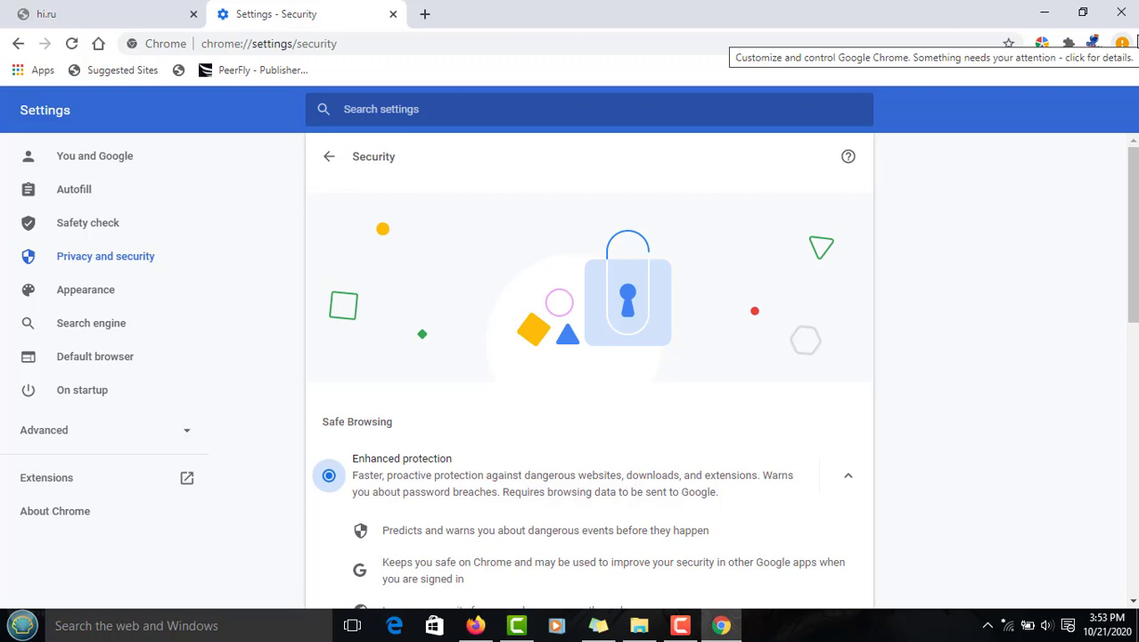
scroll("down", 3)
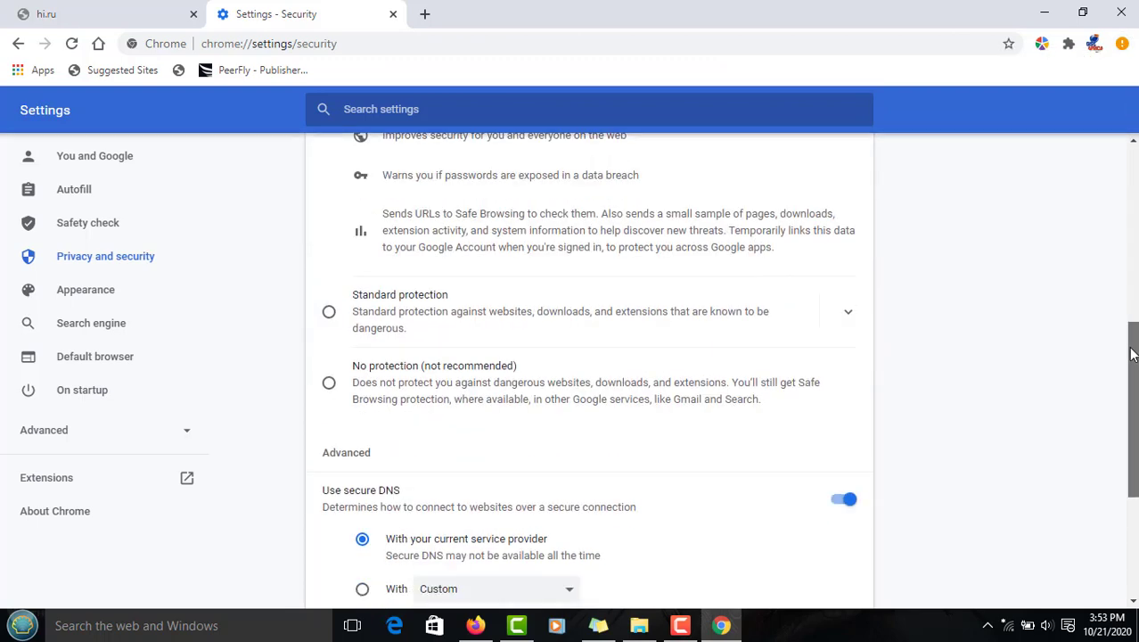
scroll("down", 3)
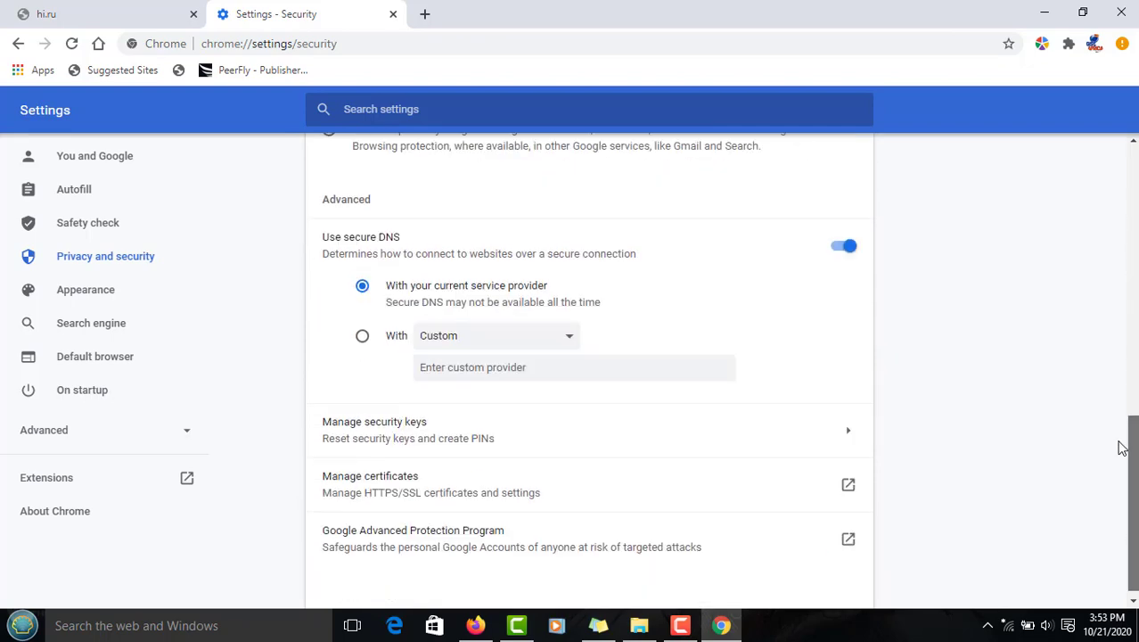
scroll("up", 3)
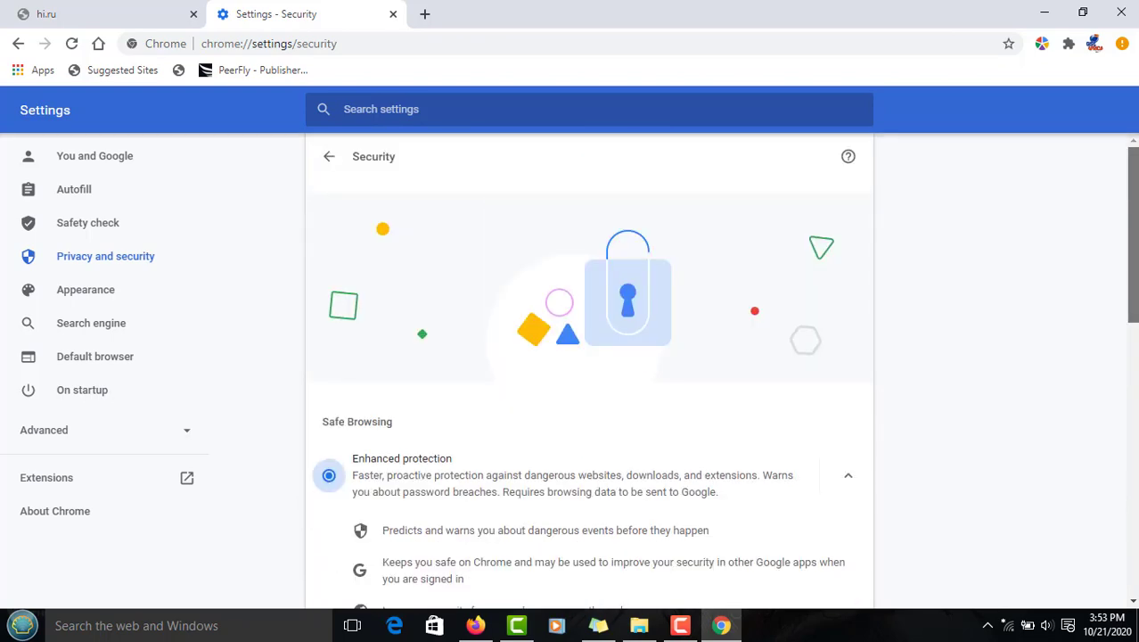
mouse_move(553, 238)
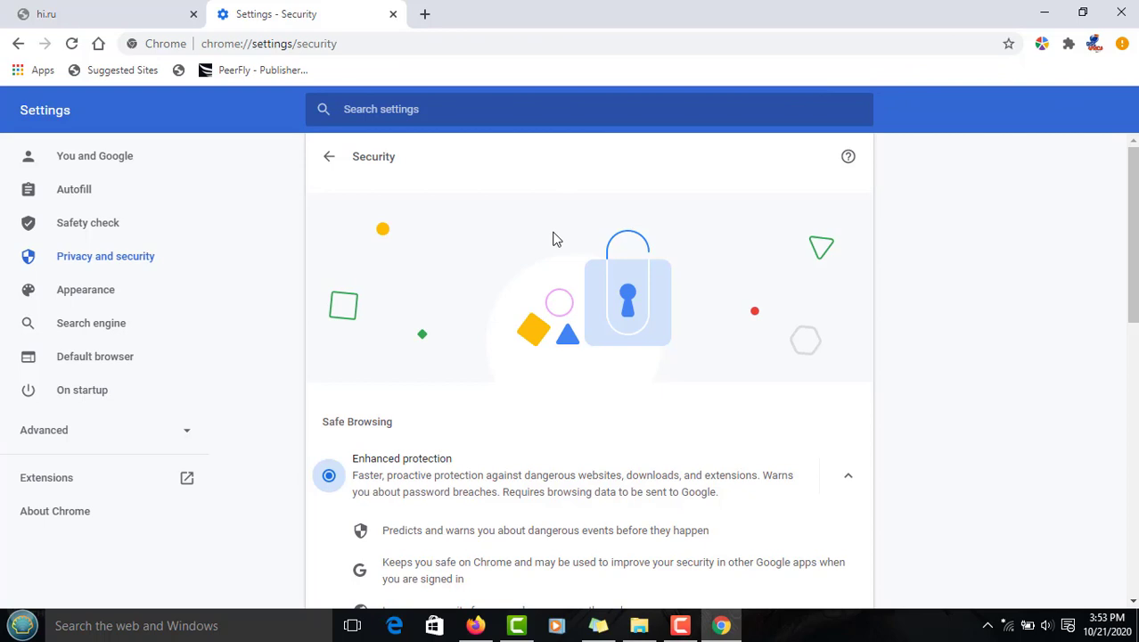
mouse_move(330, 161)
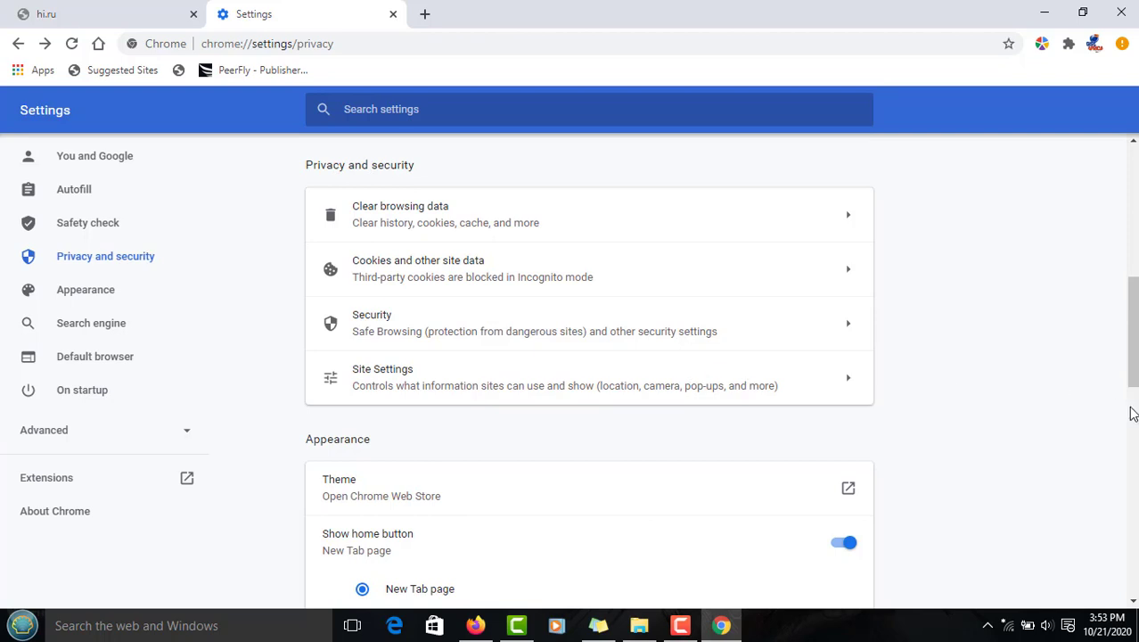
Scroll up and down the main Settings list to the Appearance options
scroll("down", 3)
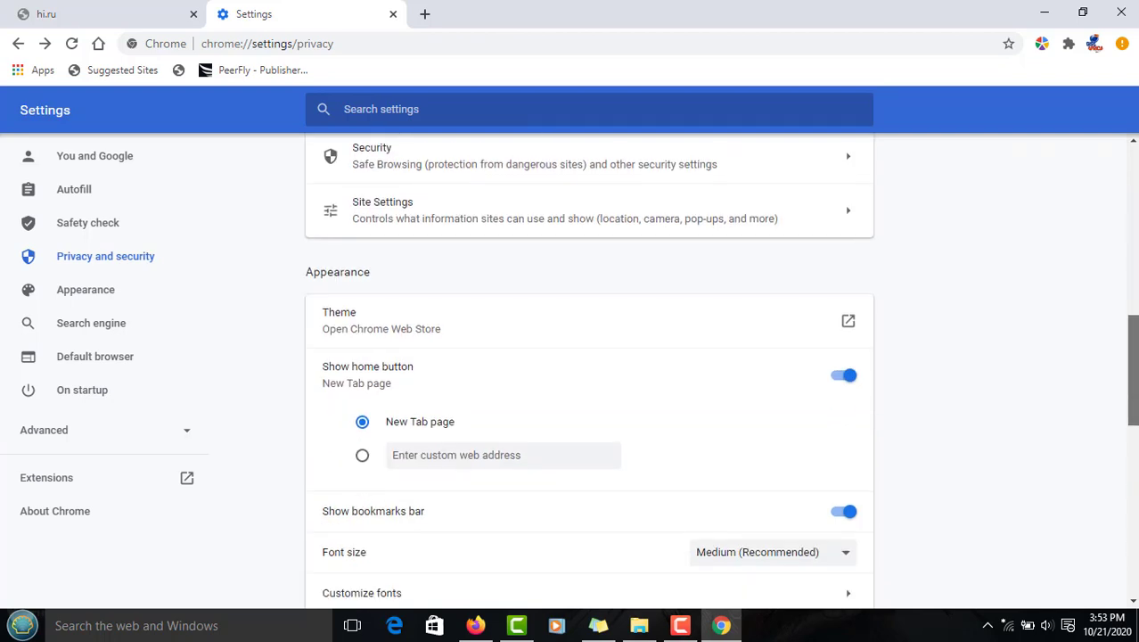
scroll("down", 3)
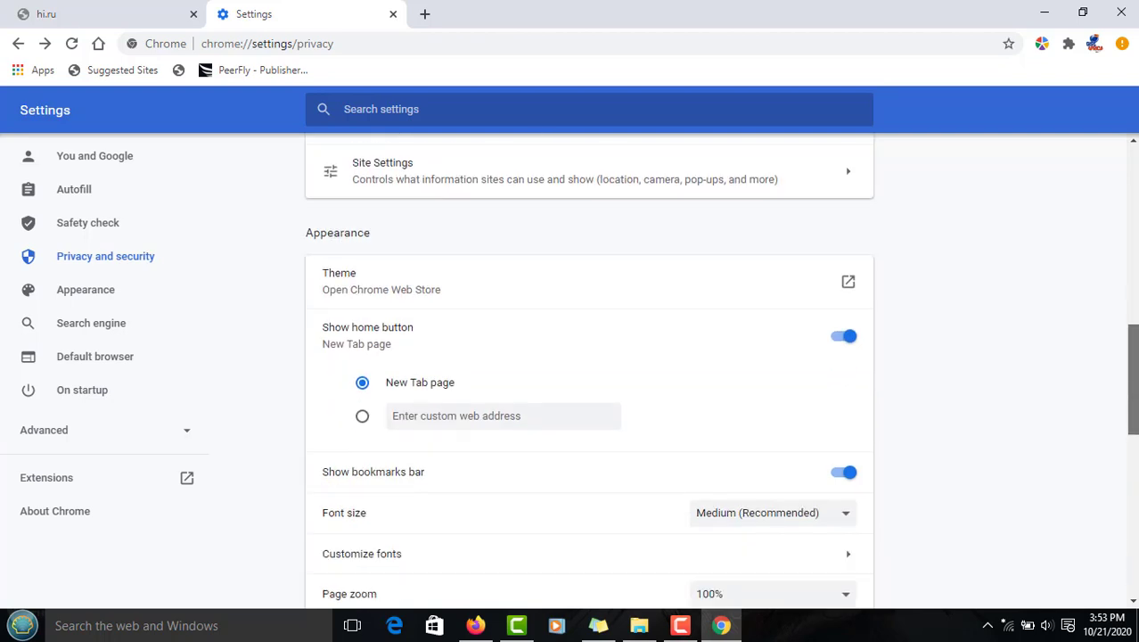
scroll("down", 3)
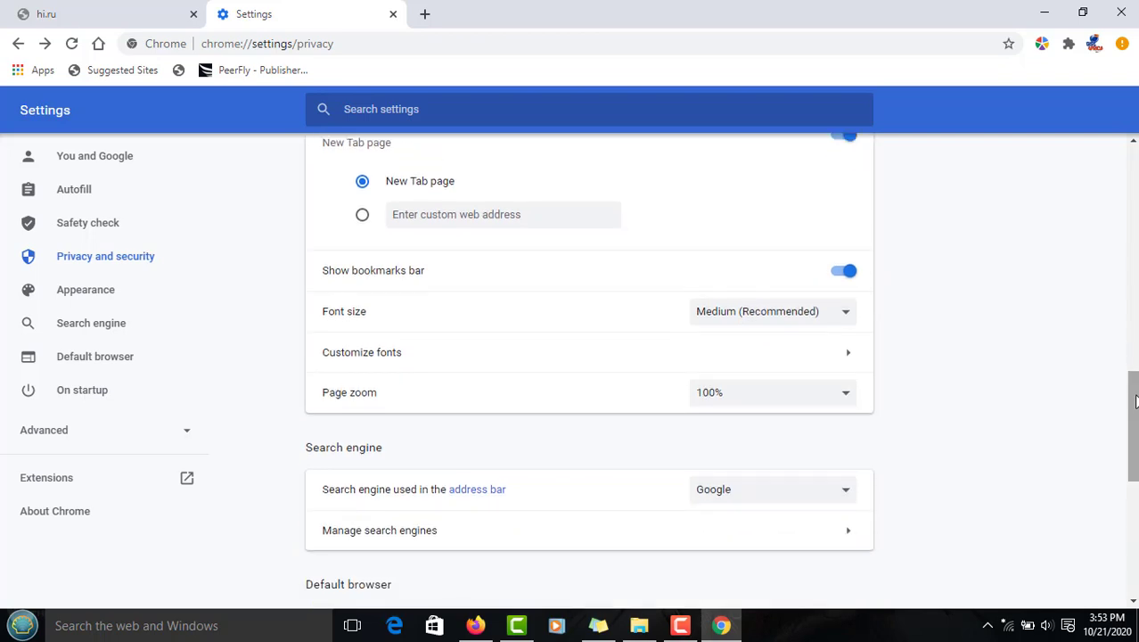
scroll("up", 3)
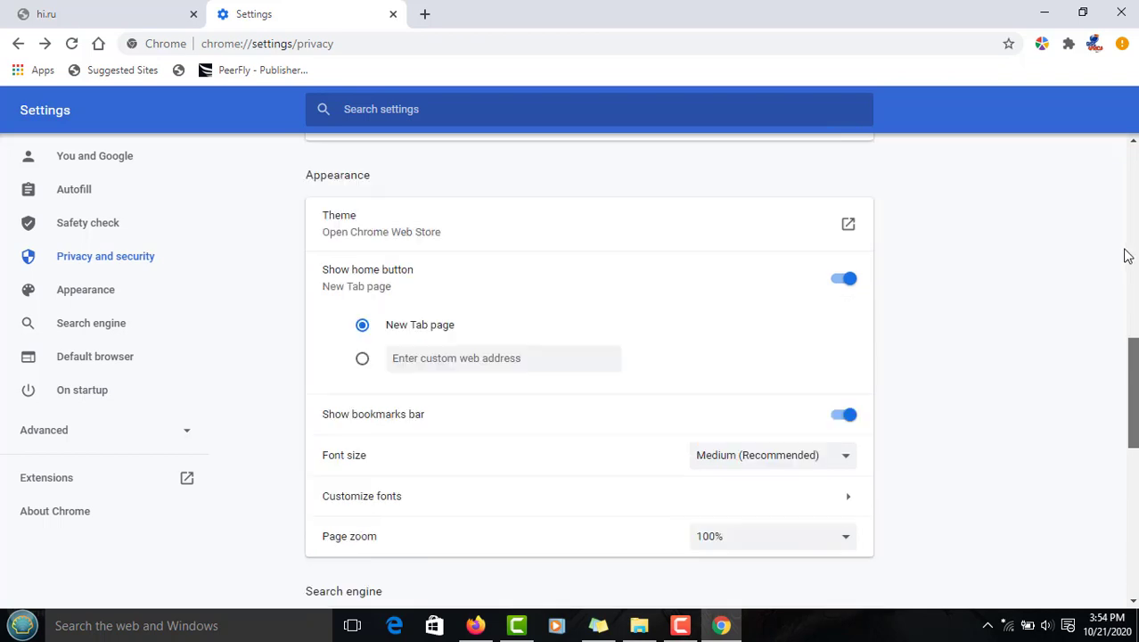
scroll("up", 3)
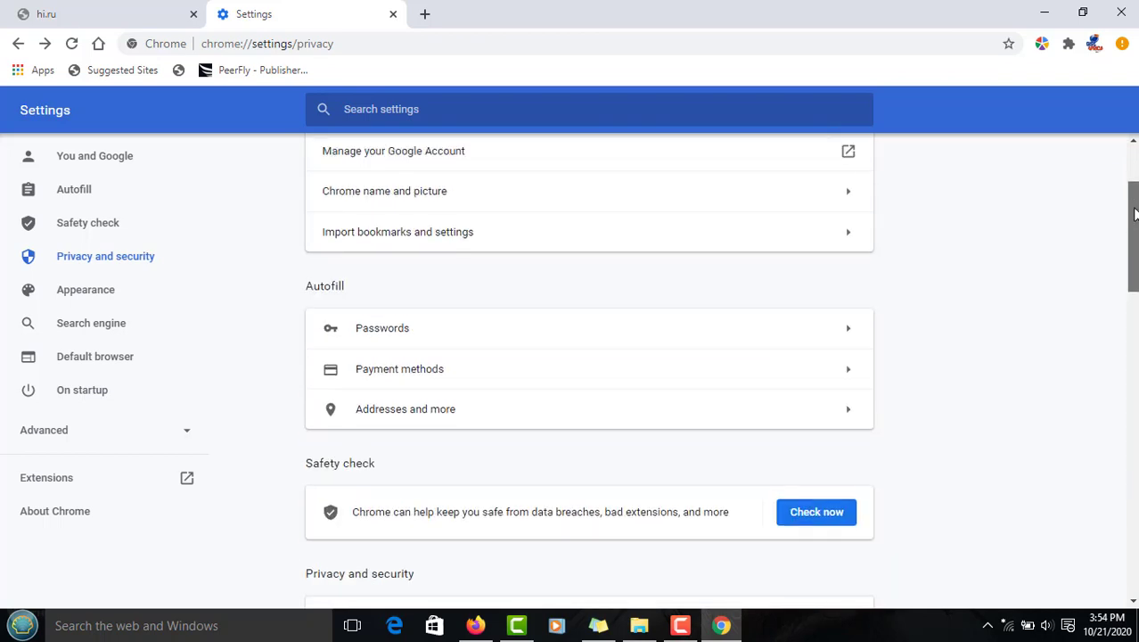
scroll("up", 3)
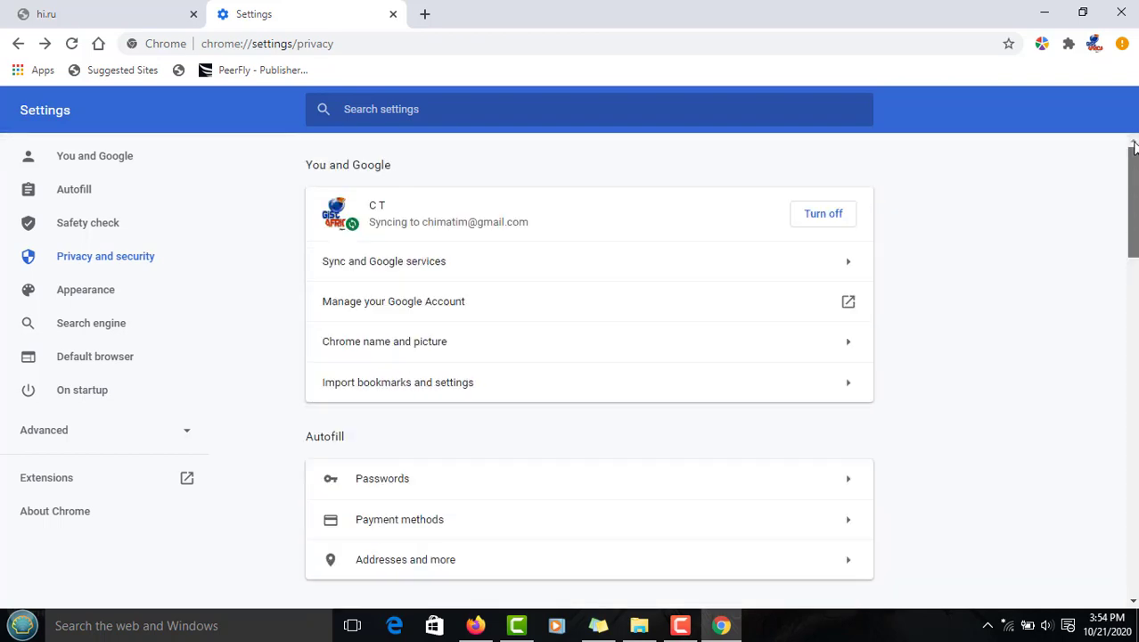
scroll("down", 3)
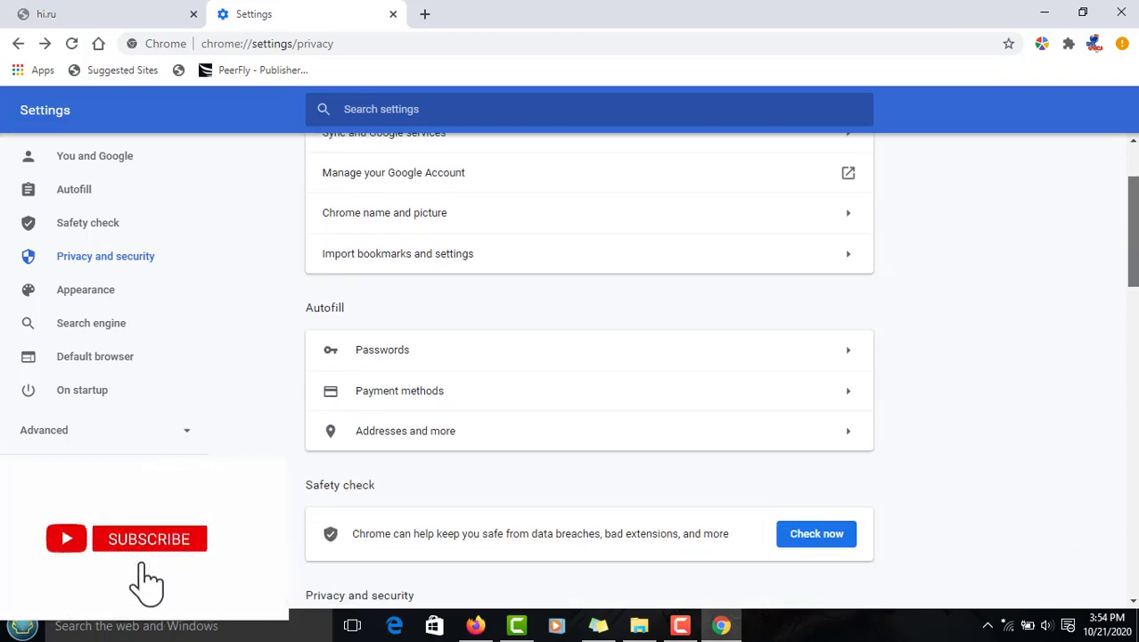
scroll("up", 3)
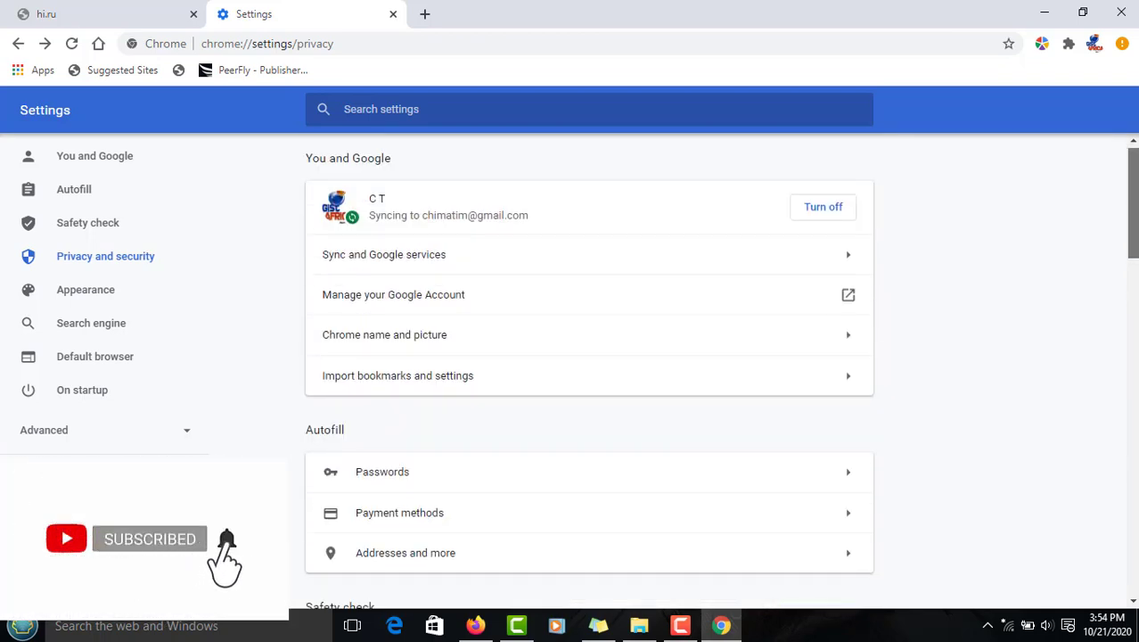
scroll("down", 3)
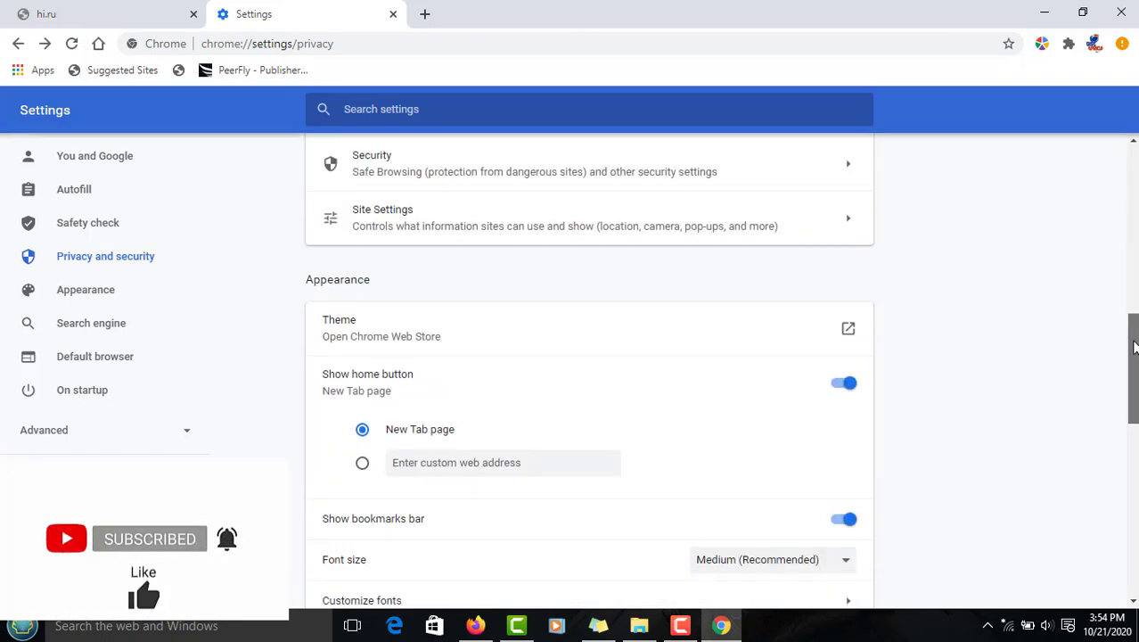
scroll("down", 3)
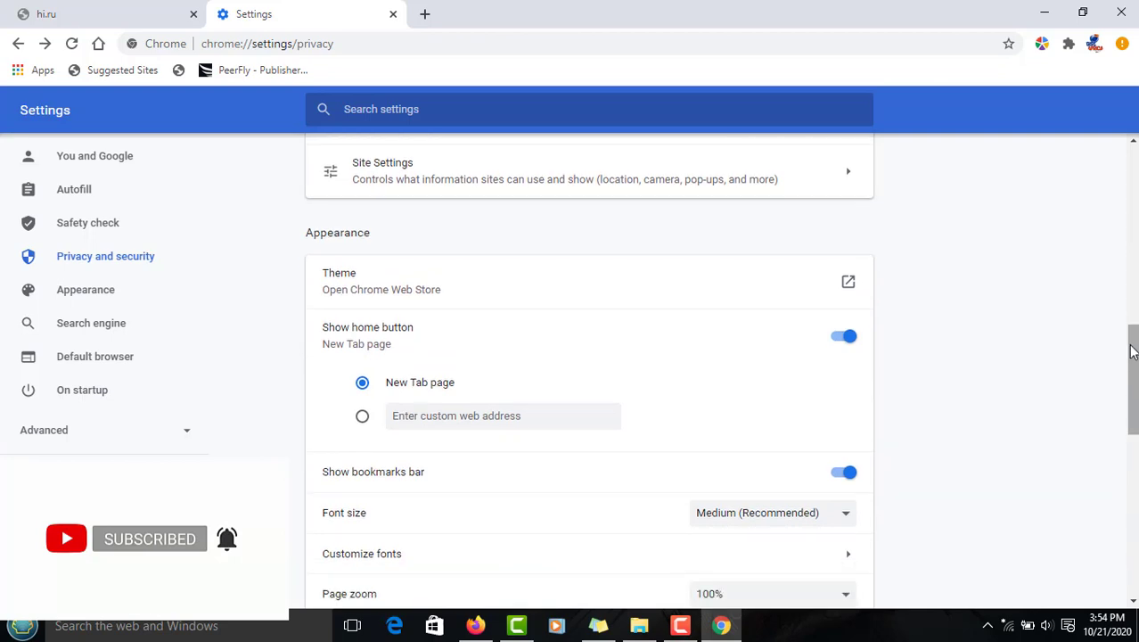